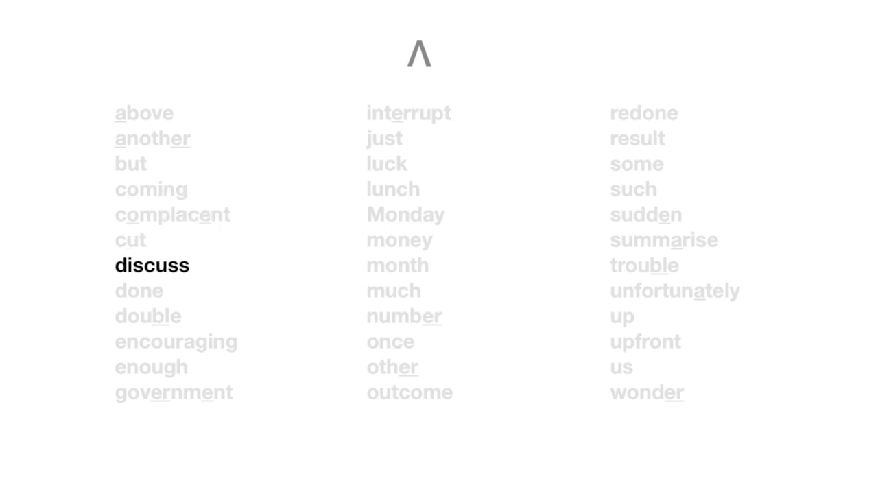
- Advance the highlight through 'done' down to 'government', then onto 'just' in column two
{"action": "left_click", "coordinate": [139, 291]}
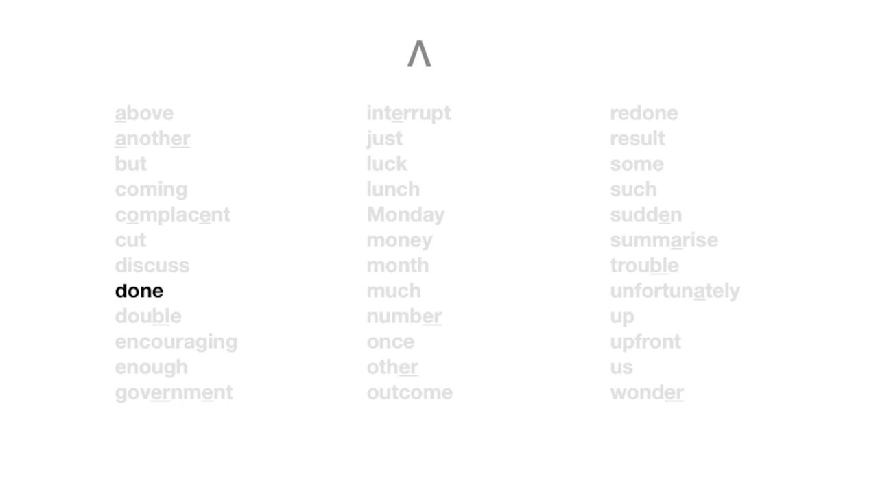
{"action": "left_click", "coordinate": [176, 340]}
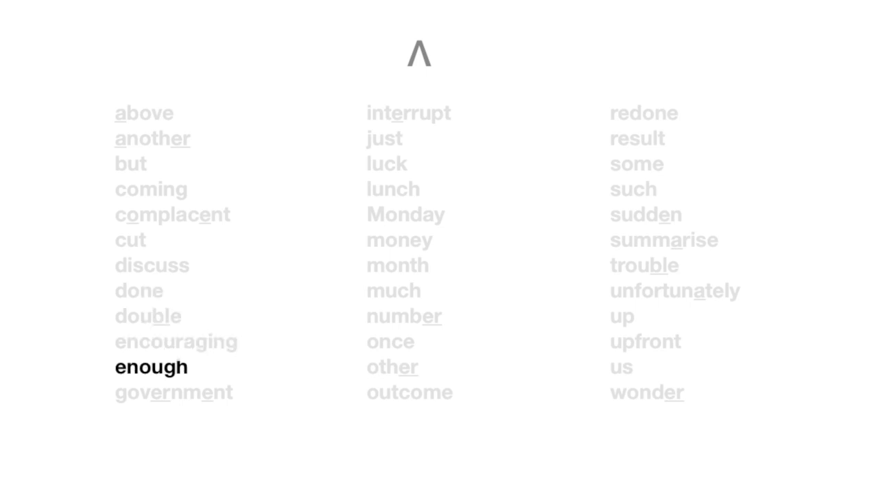
{"action": "left_click", "coordinate": [172, 392]}
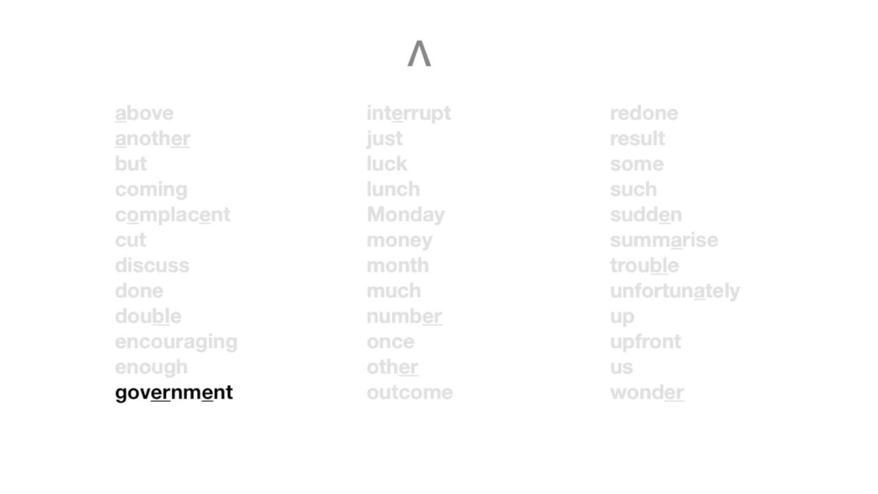
{"action": "left_click", "coordinate": [384, 137]}
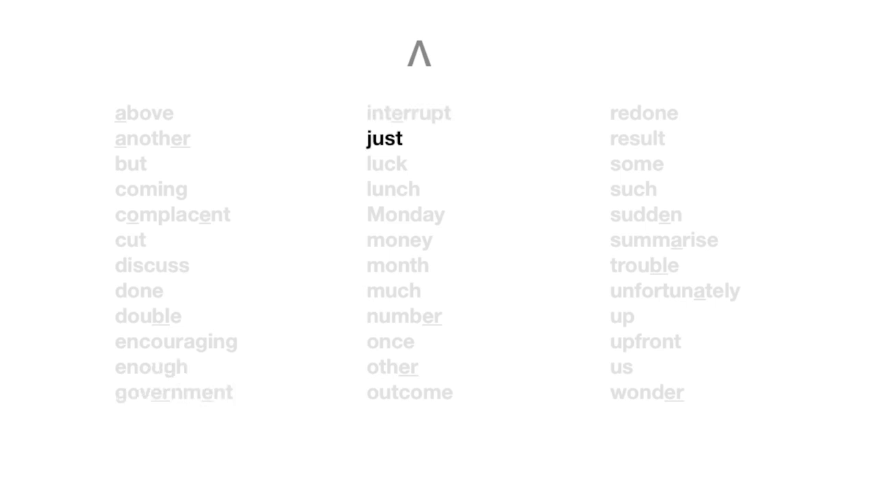
- Advance the highlight through 'once', 'other' and 'outcome', then onto 'such' in column three
{"action": "left_click", "coordinate": [386, 163]}
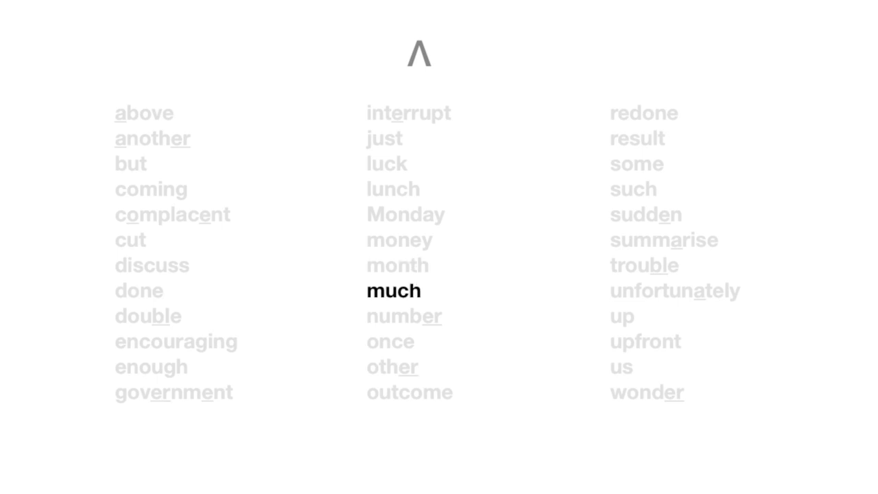
{"action": "left_click", "coordinate": [390, 340]}
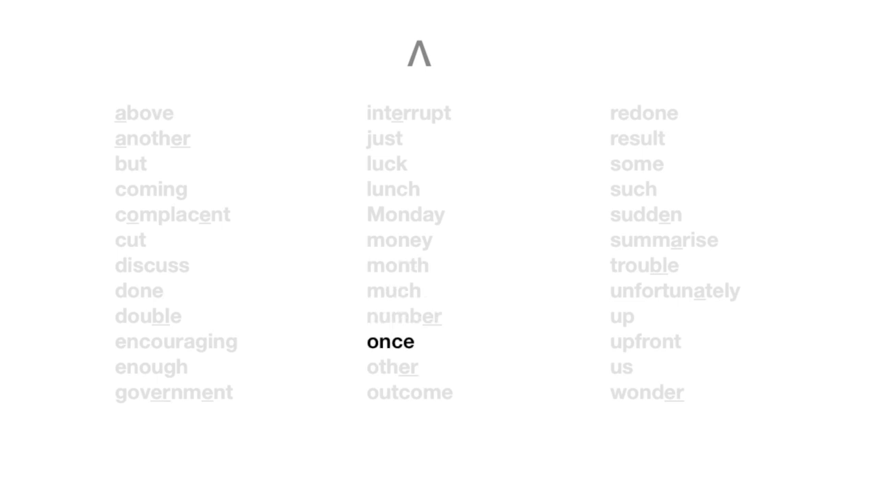
{"action": "left_click", "coordinate": [392, 366]}
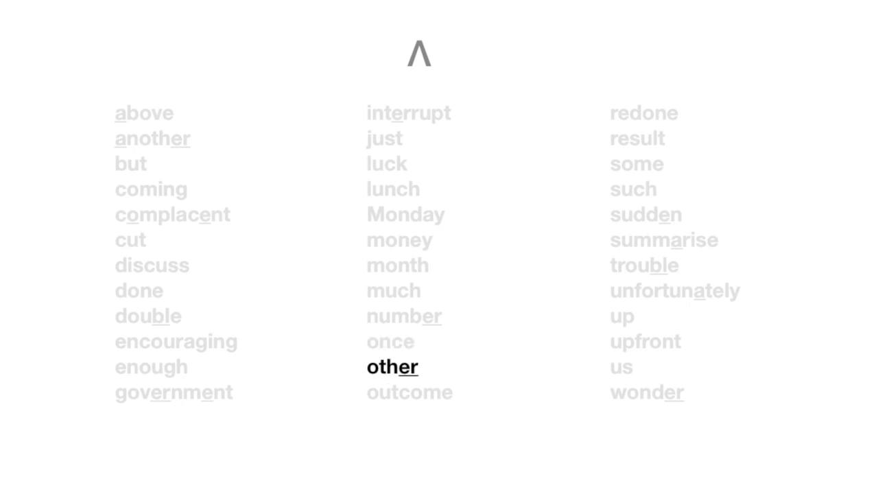
{"action": "left_click", "coordinate": [409, 393]}
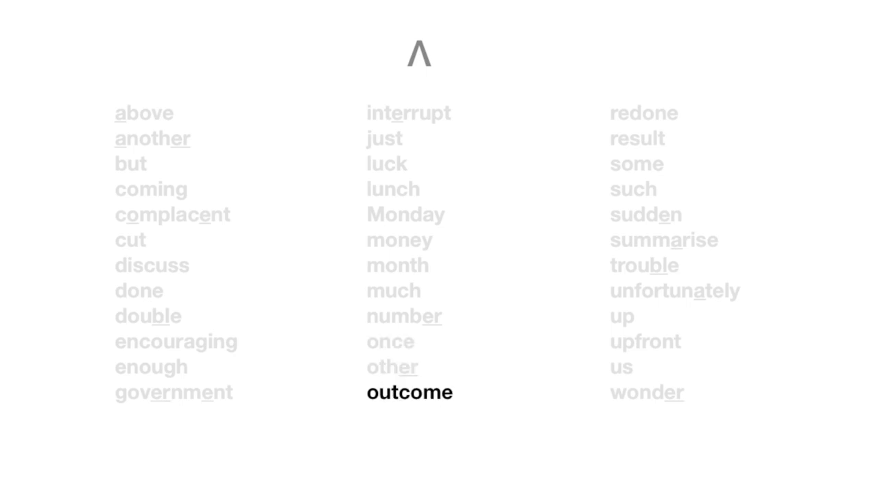
{"action": "left_click", "coordinate": [642, 113]}
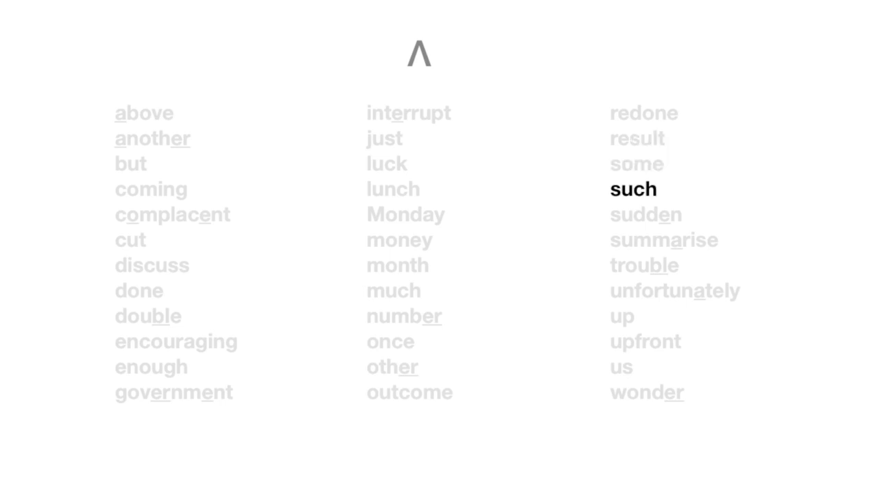
- Advance the highlight through 'sudden', 'unfortunately' and 'upfront' down to 'us'
{"action": "left_click", "coordinate": [645, 213]}
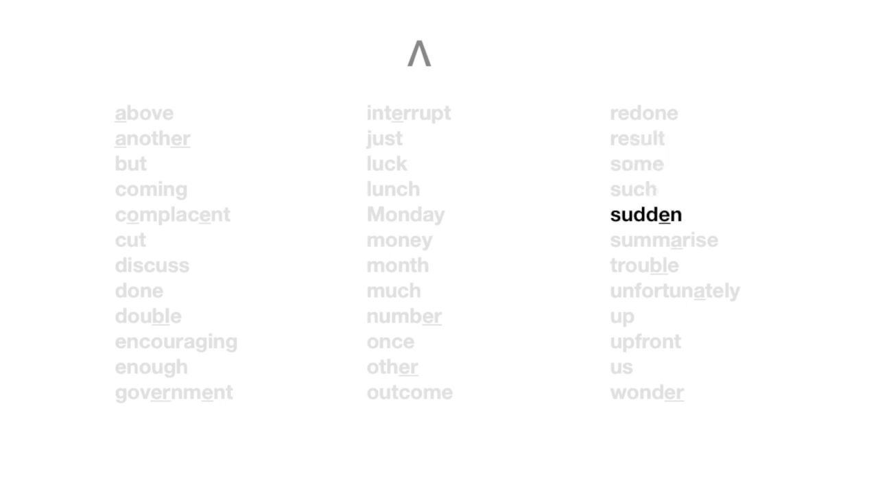
{"action": "left_click", "coordinate": [664, 239]}
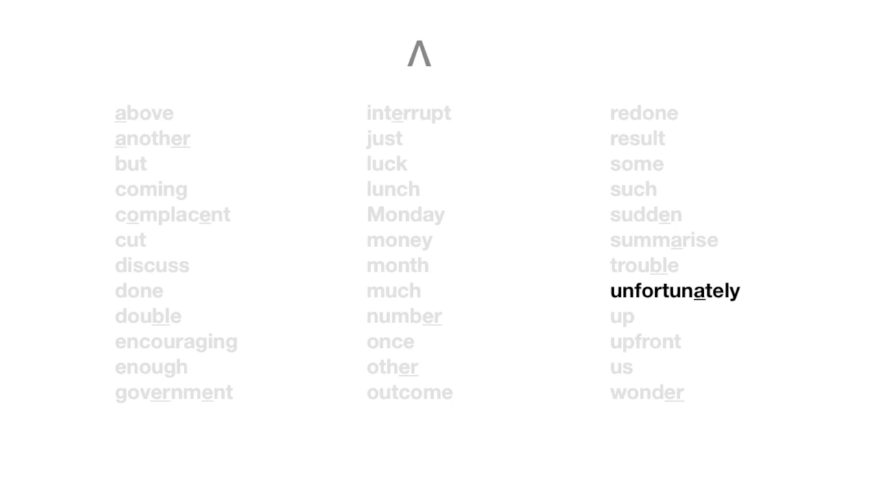
{"action": "left_click", "coordinate": [645, 340]}
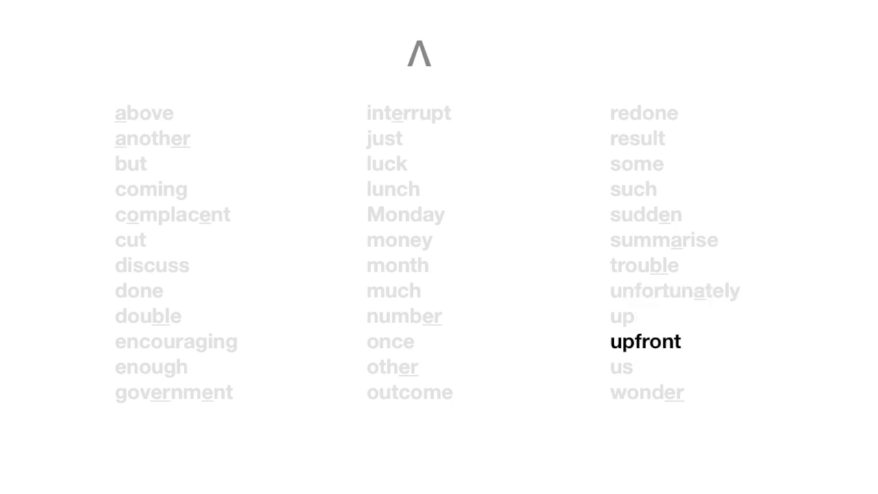
{"action": "left_click", "coordinate": [620, 367]}
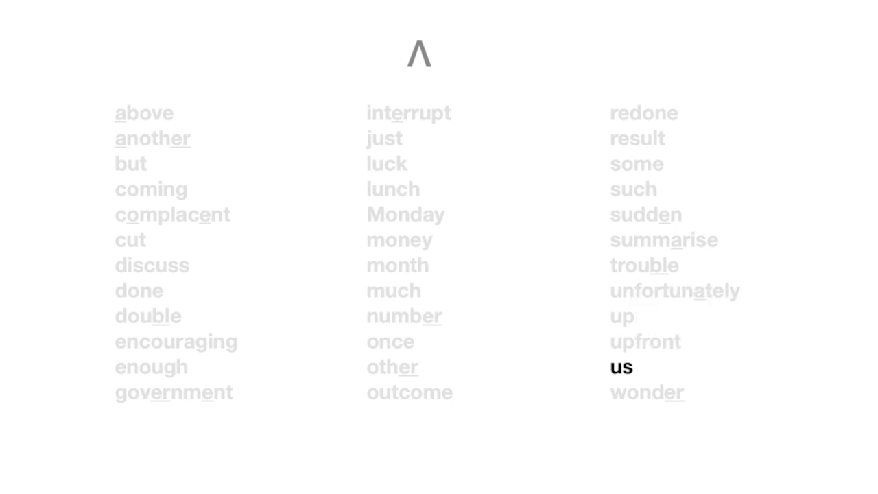